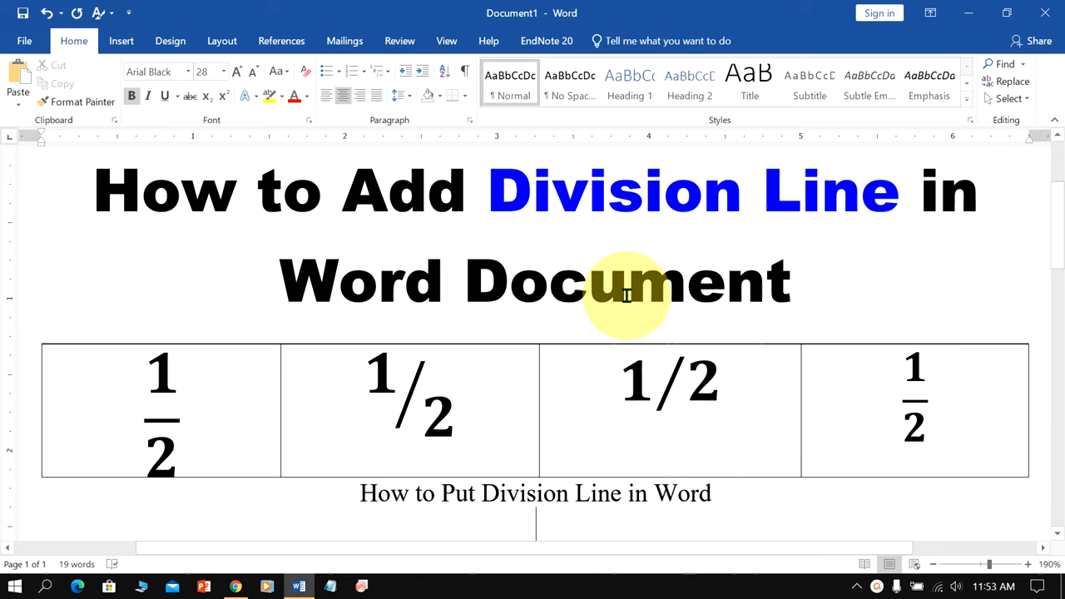
mouse_move(247, 476)
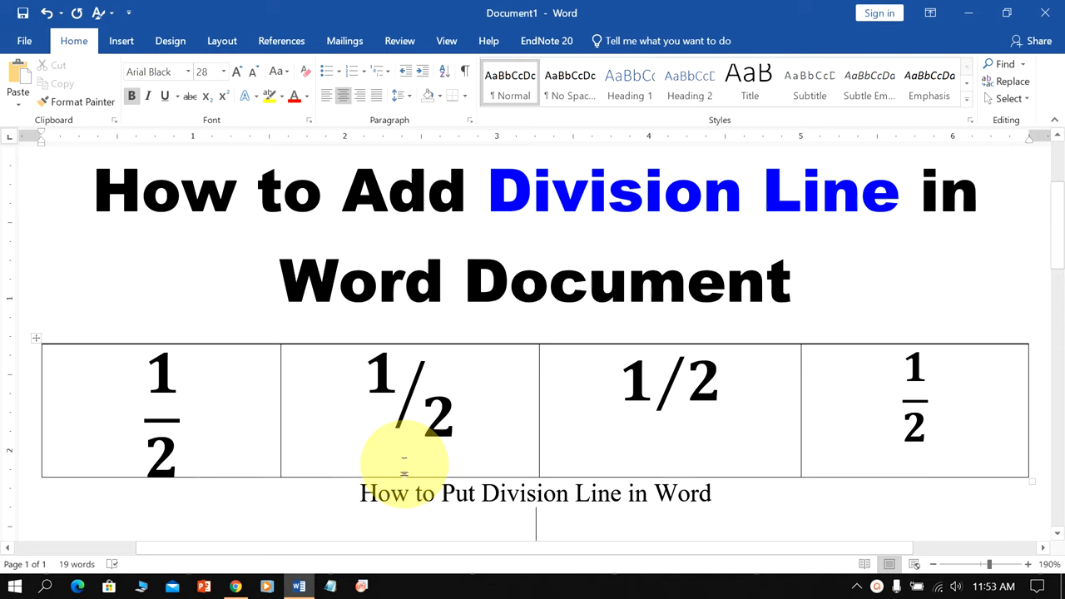
mouse_move(602, 446)
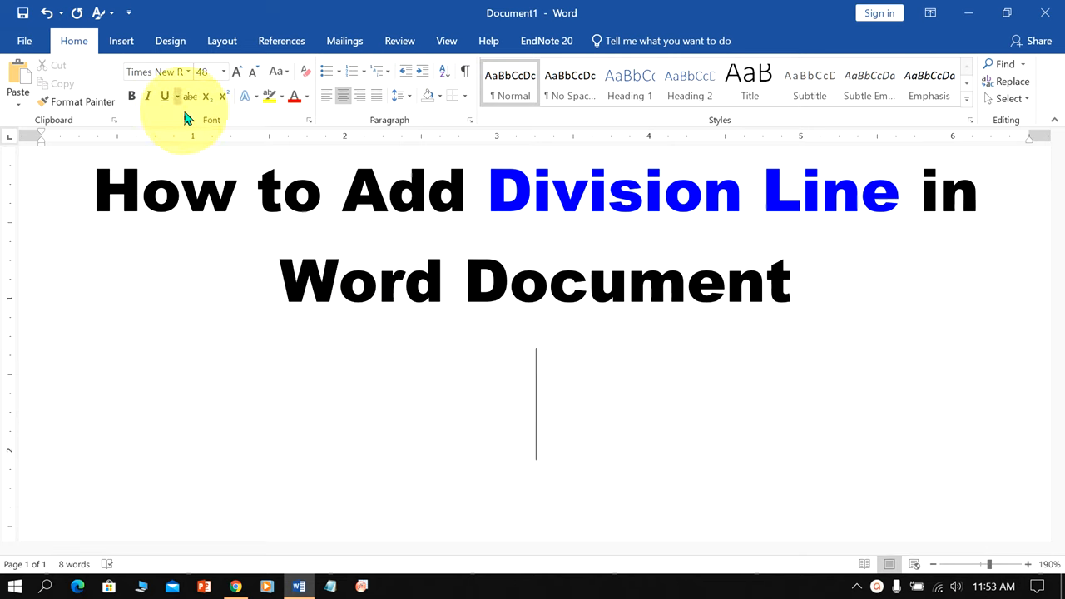
Insert a new blank equation below the title via Insert > Equation > Insert New Equation
click(120, 40)
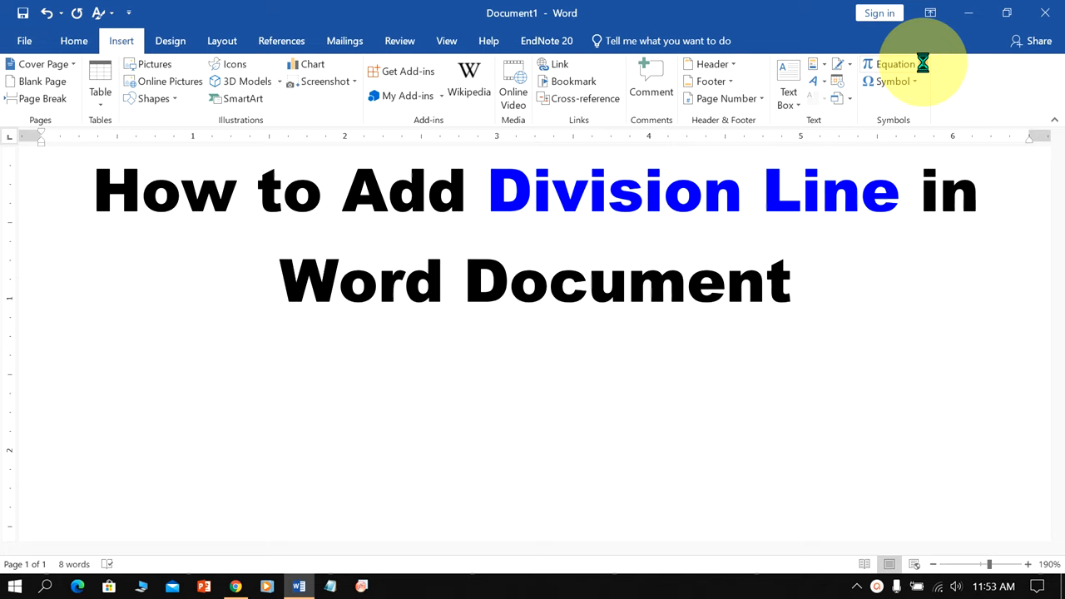
click(896, 64)
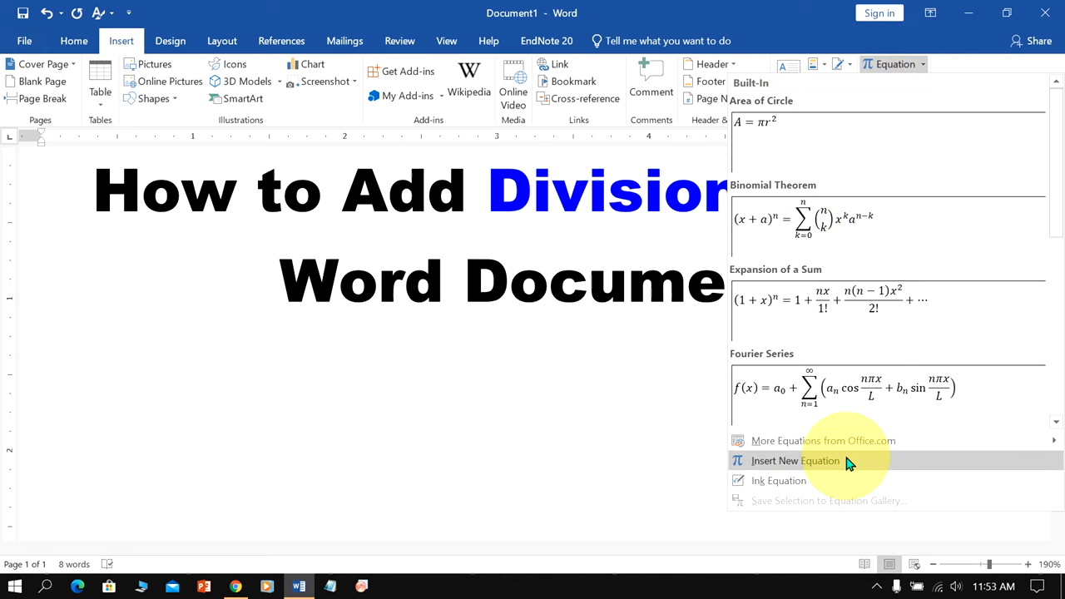
click(795, 461)
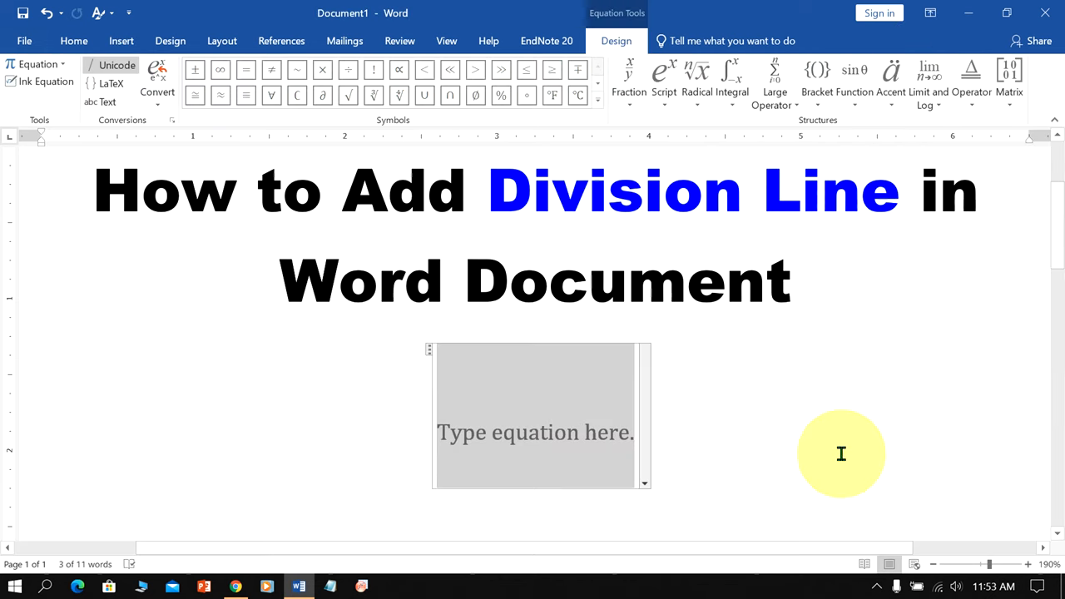
mouse_move(619, 439)
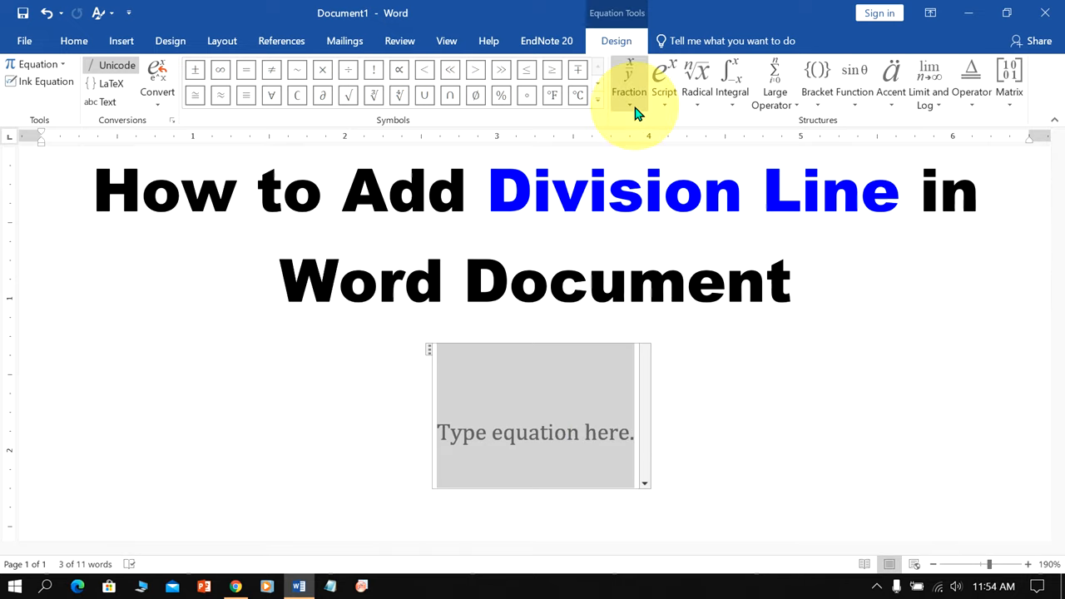
Show the Fraction layouts from the Structures group of Equation Tools Design
click(629, 80)
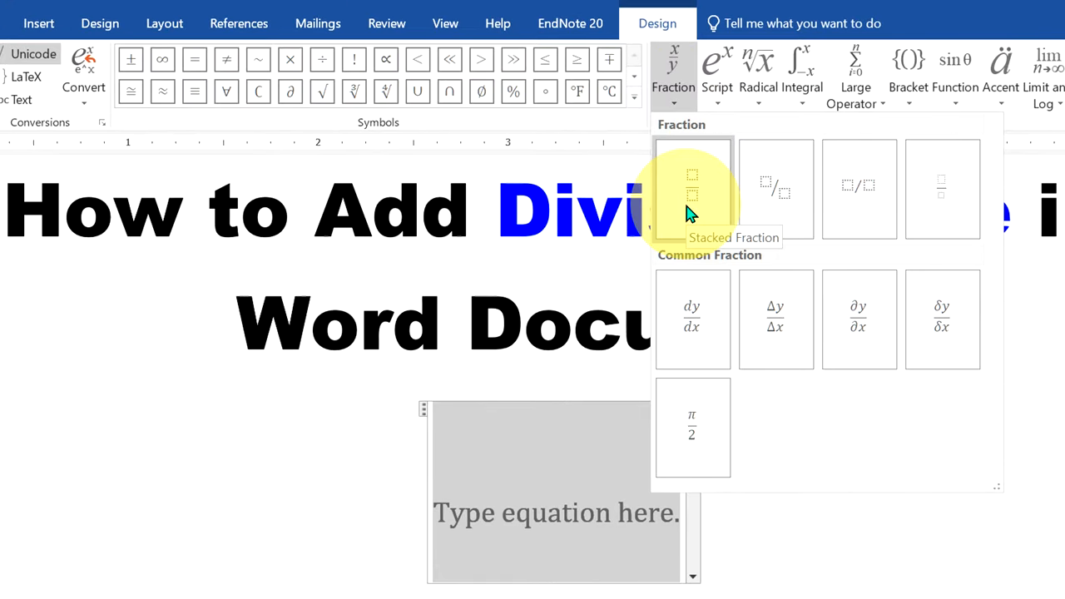
mouse_move(765, 196)
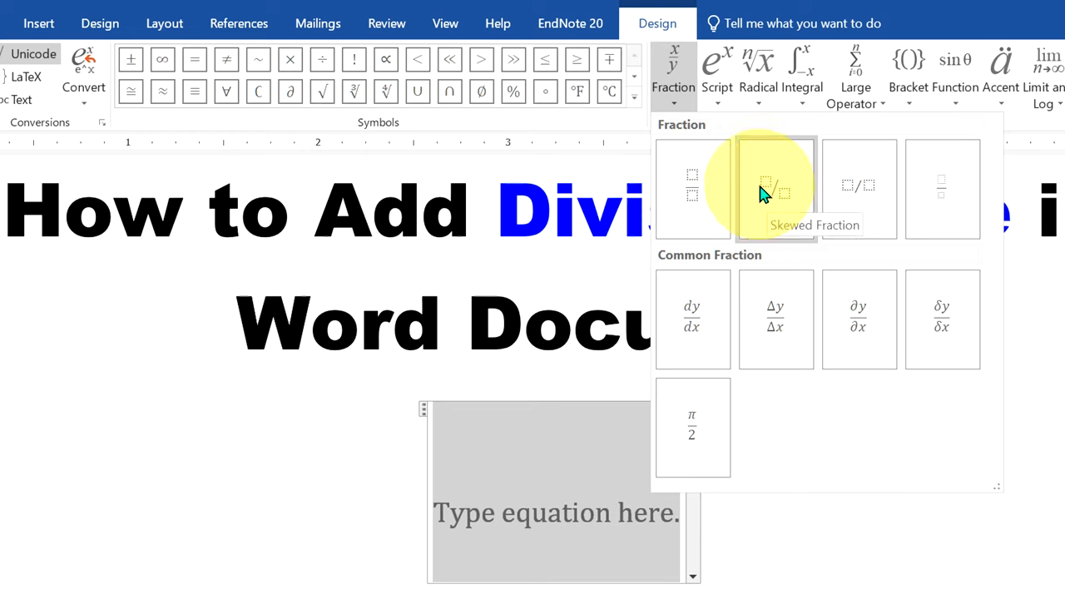
mouse_move(859, 185)
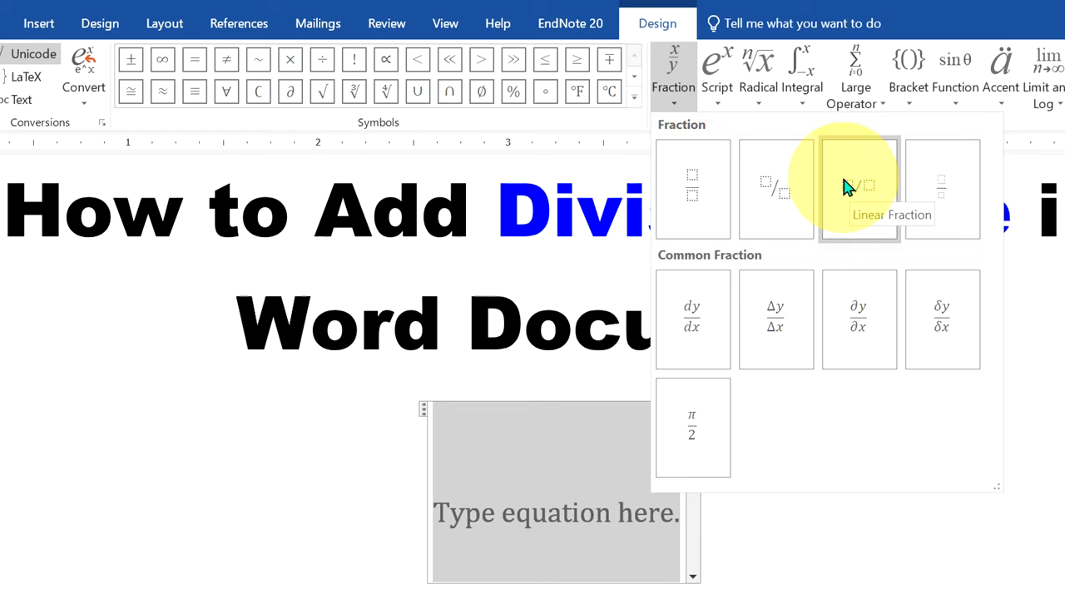
mouse_move(942, 190)
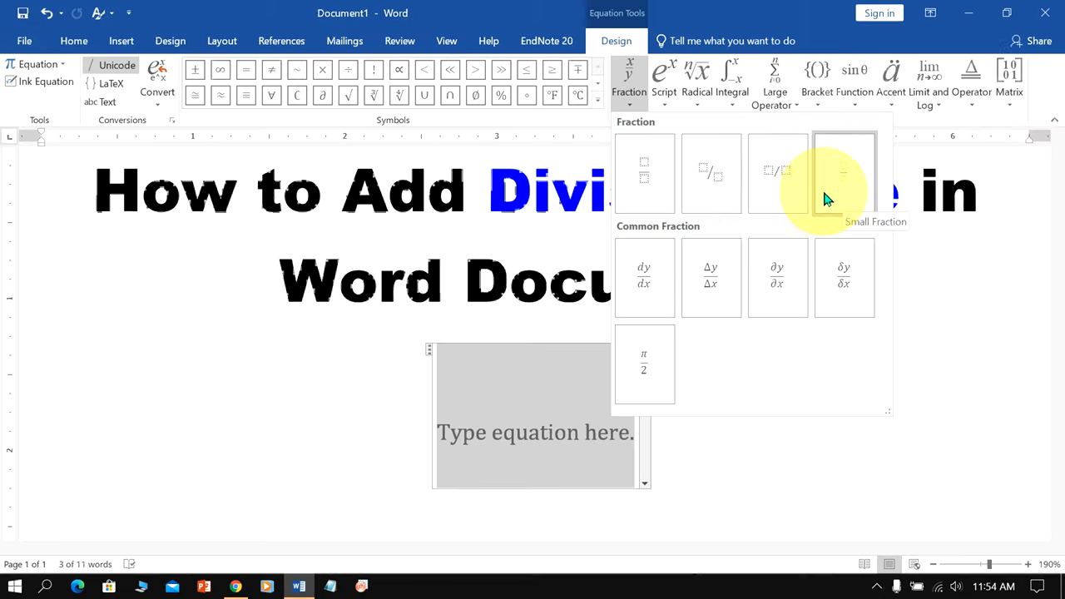
Insert a Stacked Fraction template with empty numerator and denominator into the equation
click(844, 171)
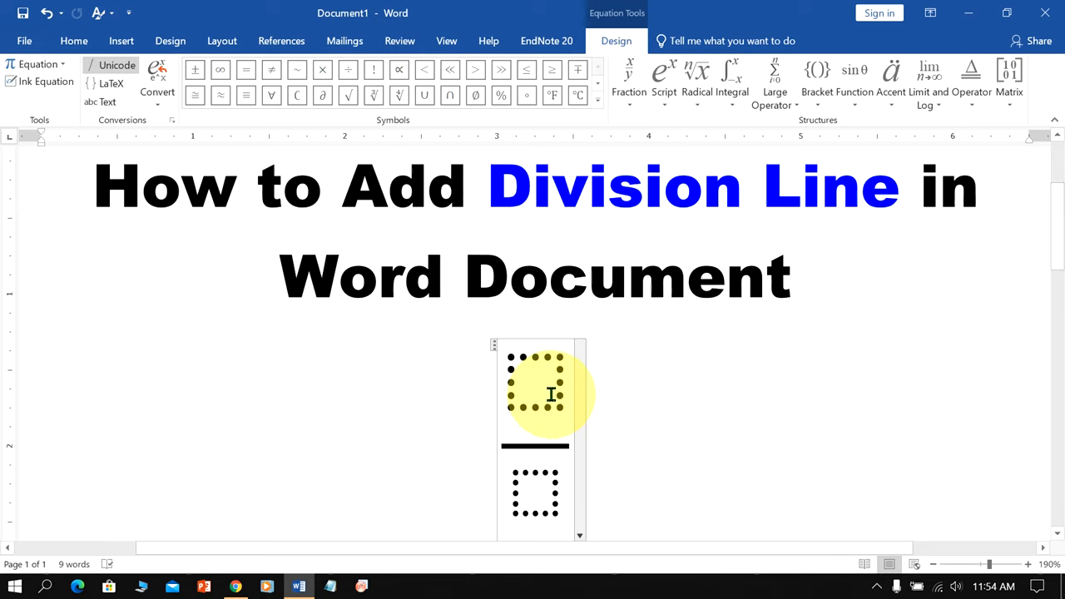
Fill the stacked fraction so it reads 1 over 2
text(1)
text(2)
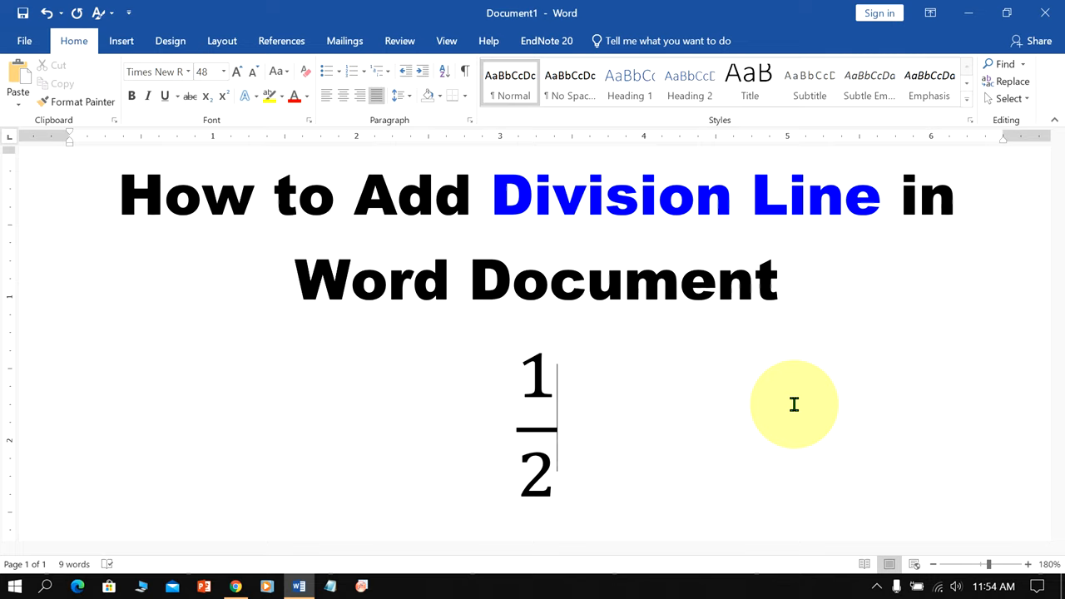
mouse_move(879, 582)
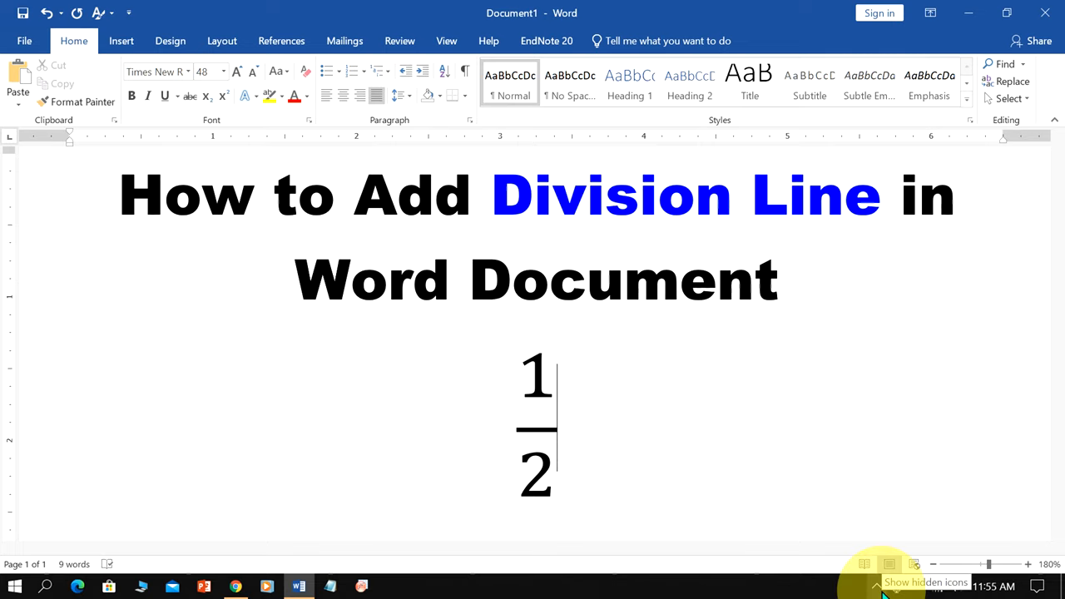